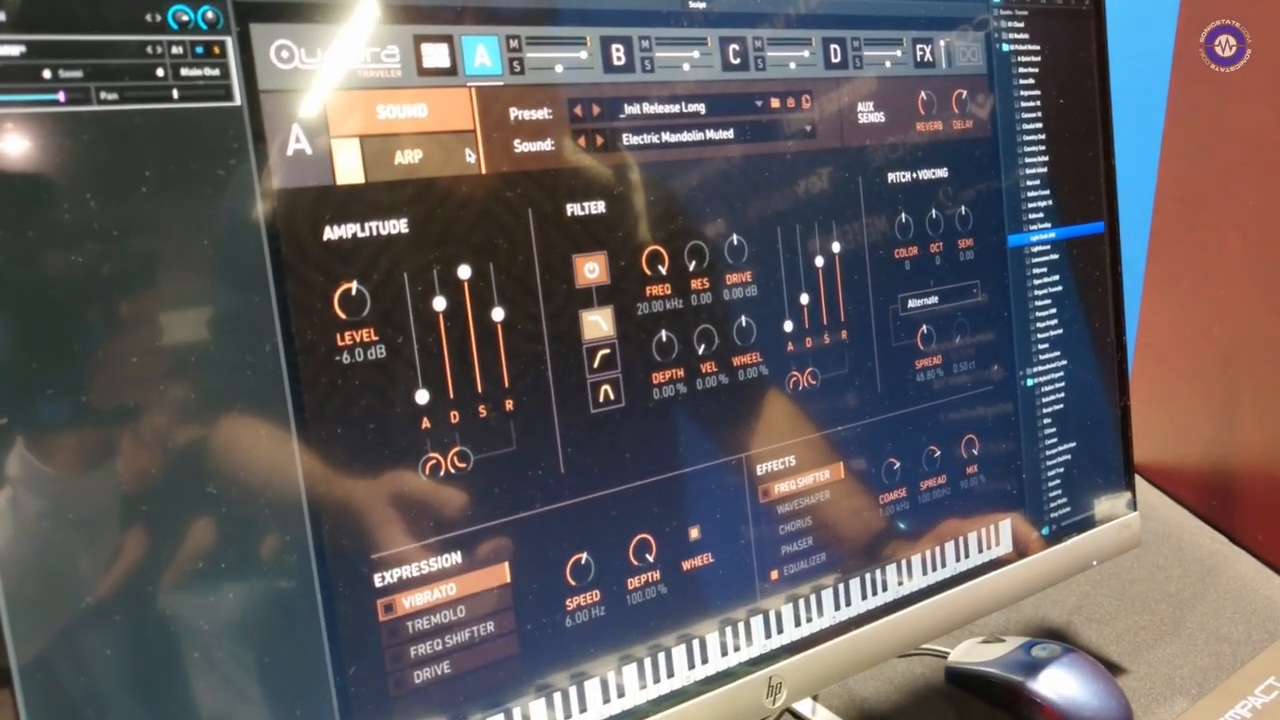
Review layer A's arpeggiator, then pick a new sound for layer A from the four-layer overview
click(408, 156)
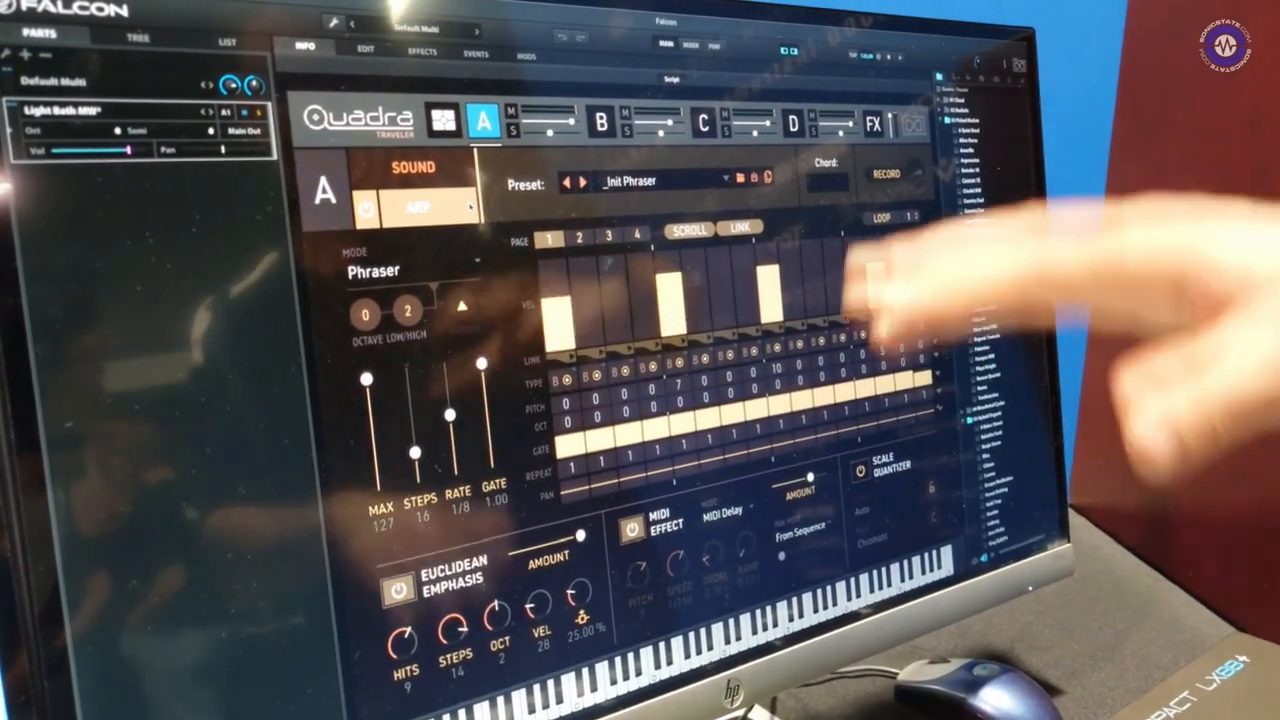
click(410, 168)
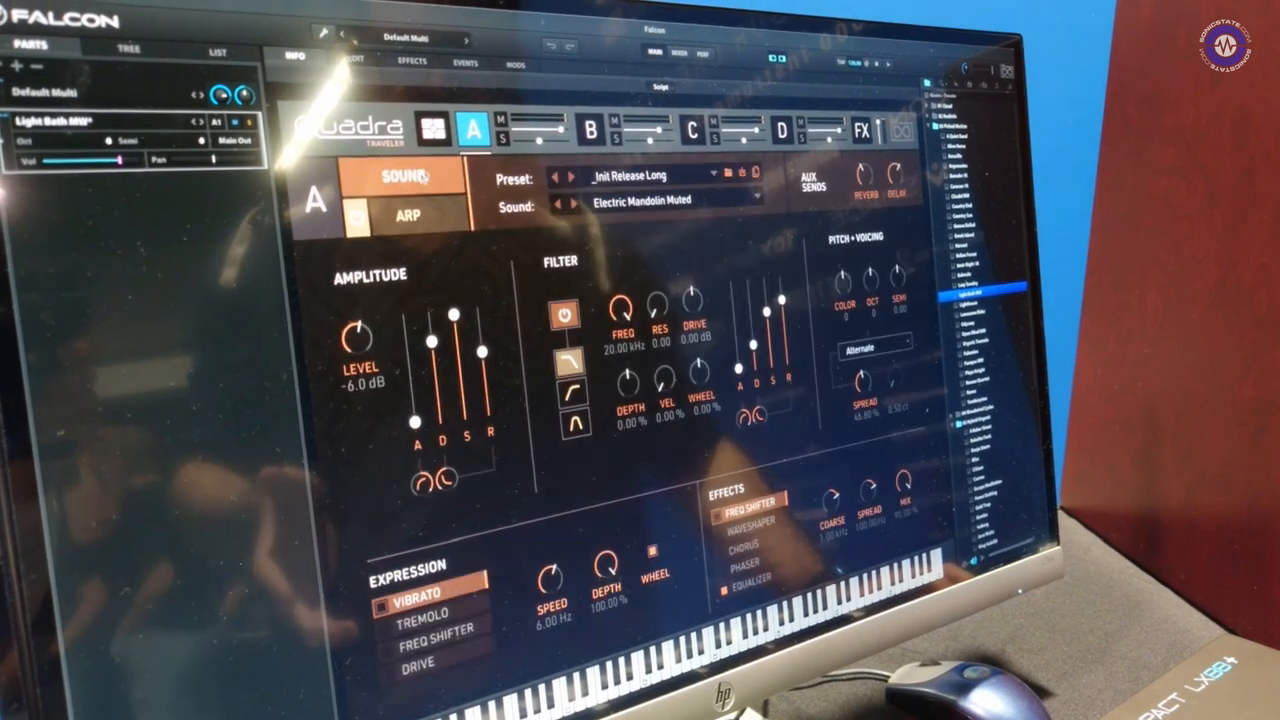
click(472, 130)
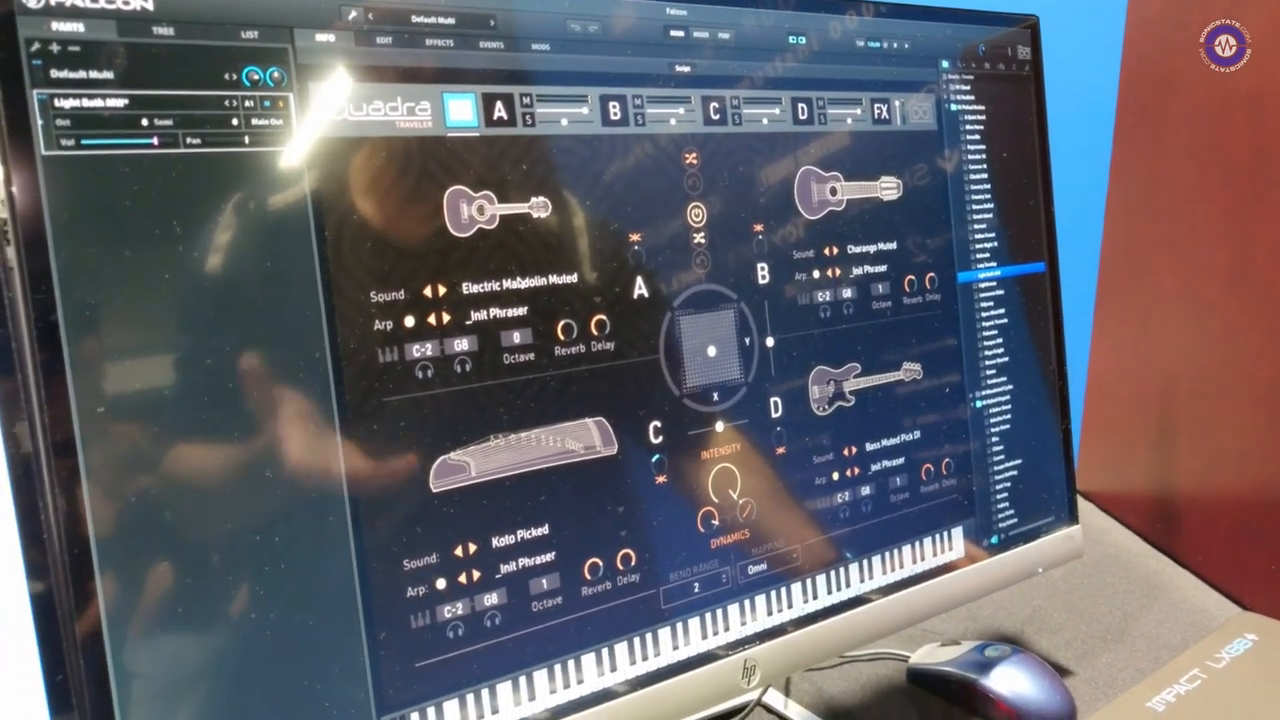
click(516, 276)
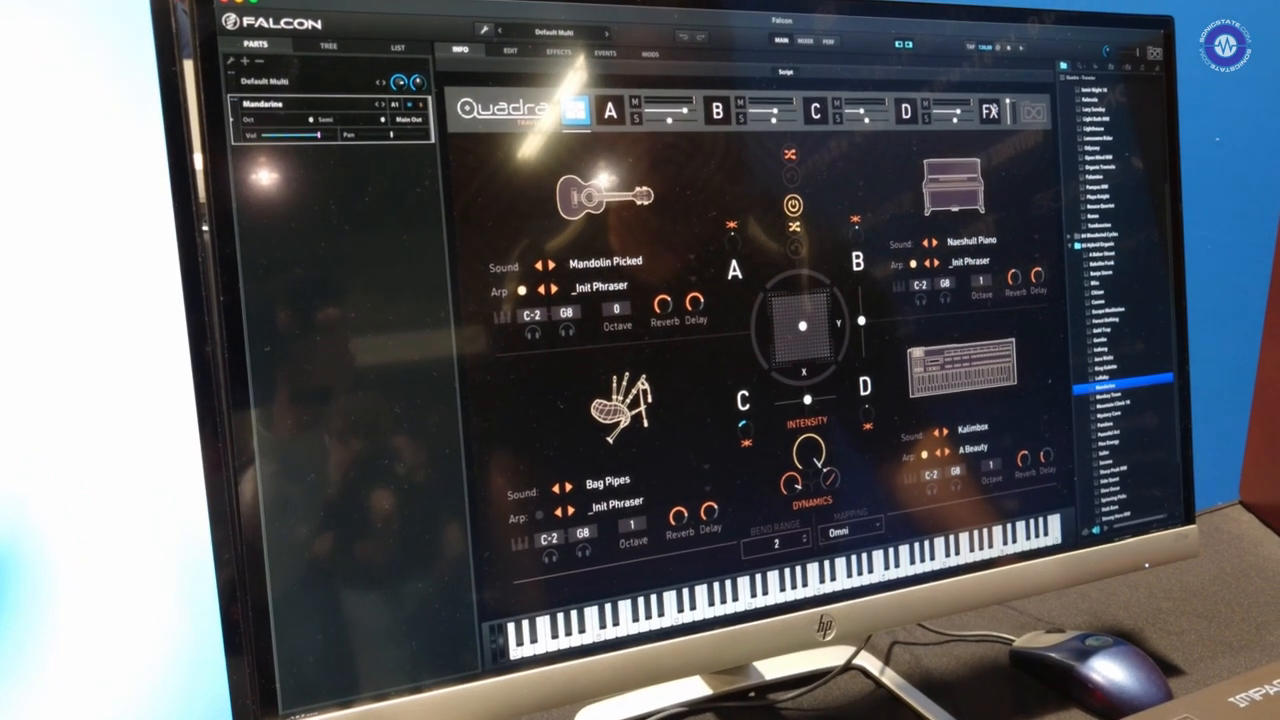
click(1032, 112)
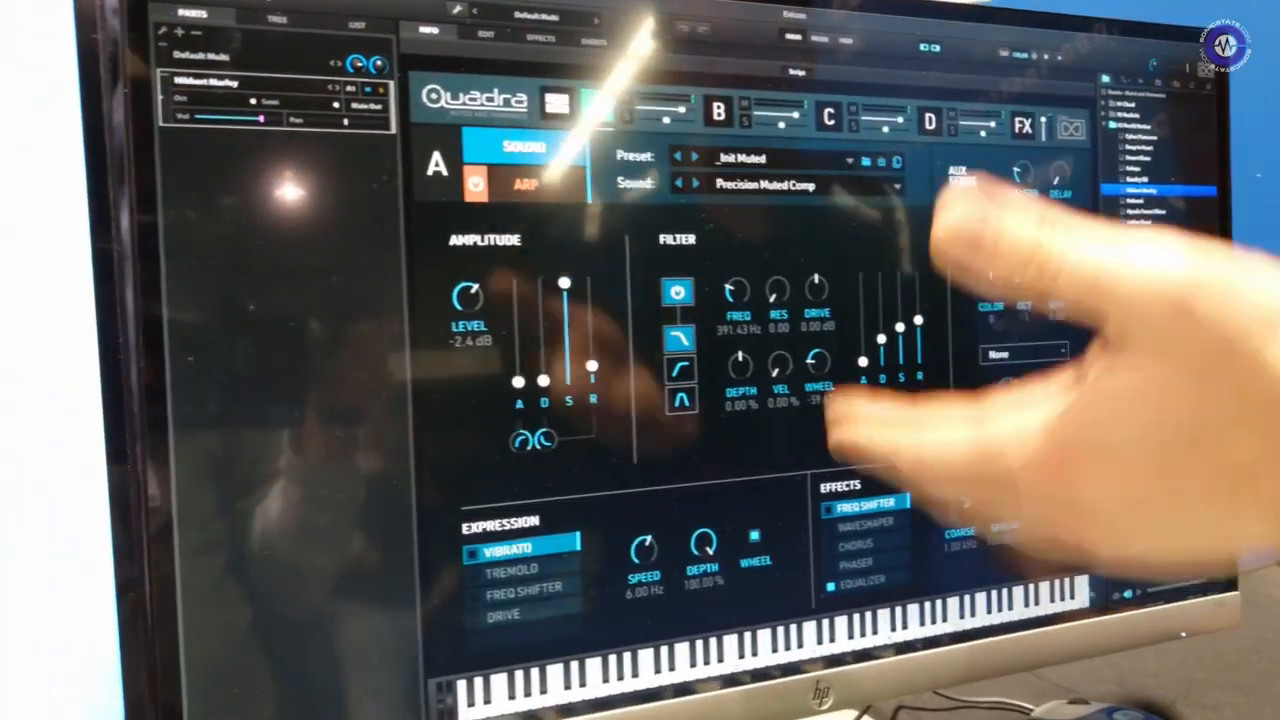
Adjust layer A's Precision Muted Comp amplitude level
click(524, 192)
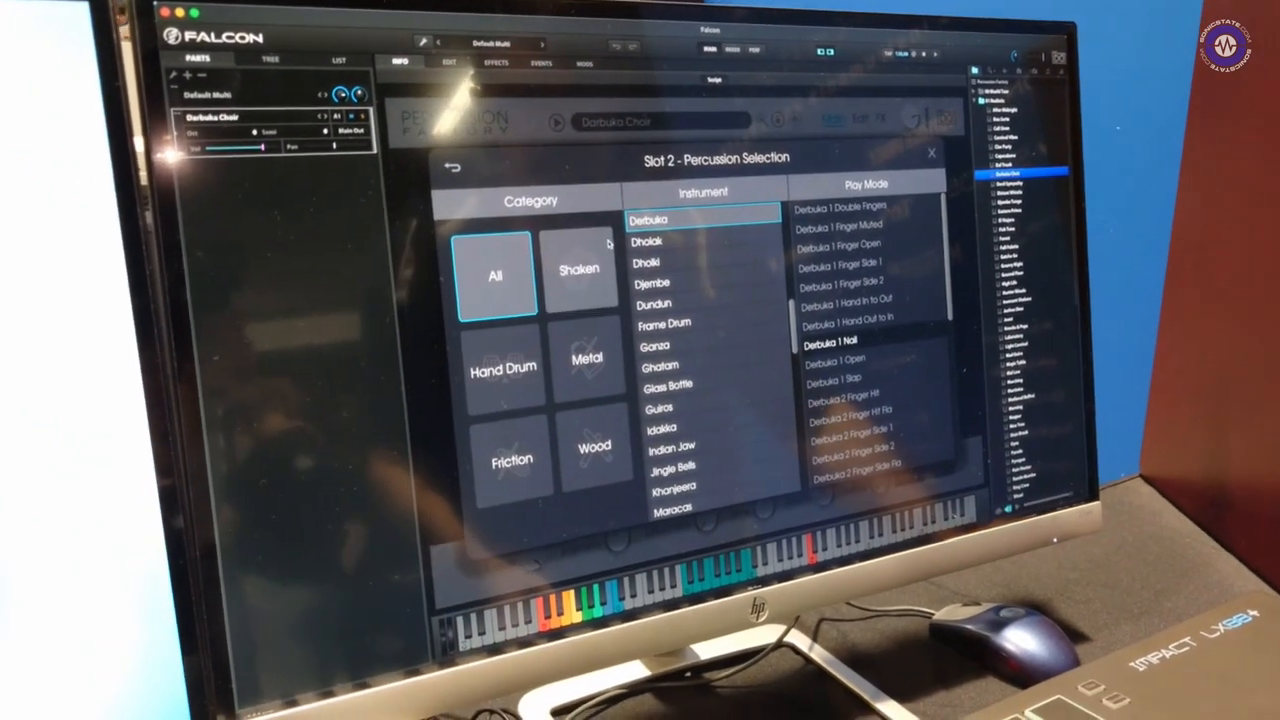
Choose a shaken percussion instrument for the current kit slot
click(578, 268)
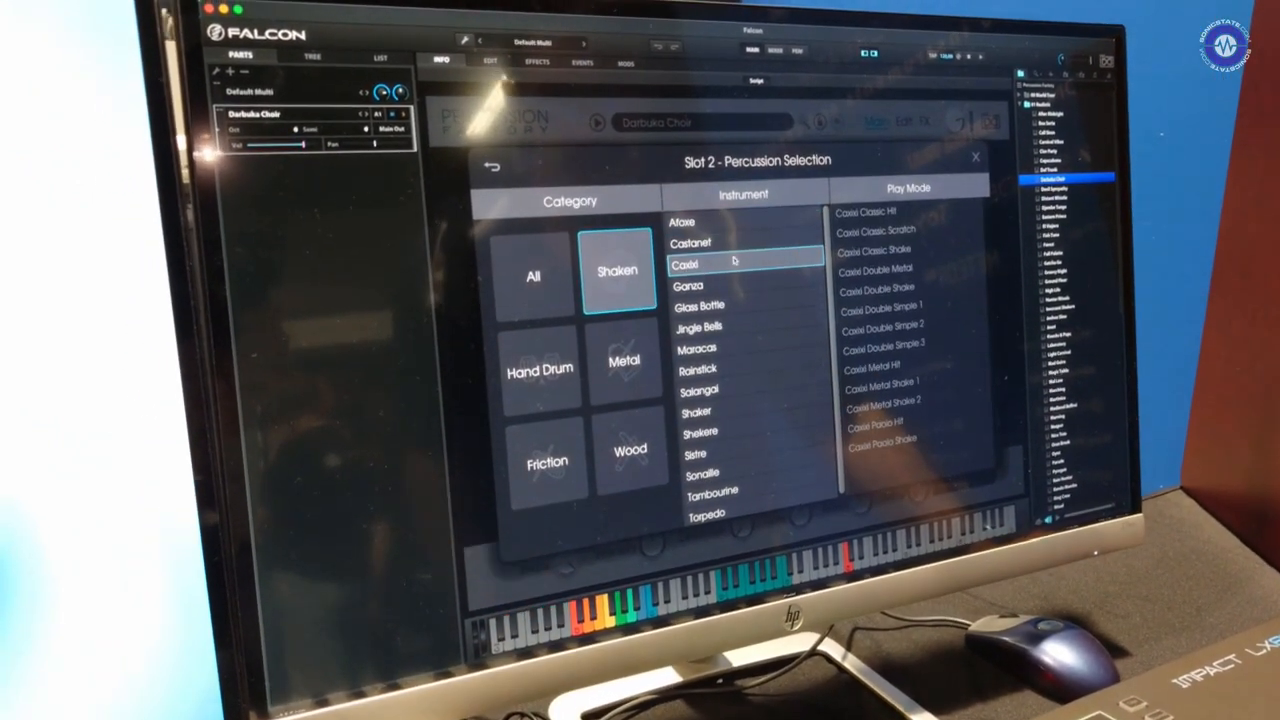
click(690, 262)
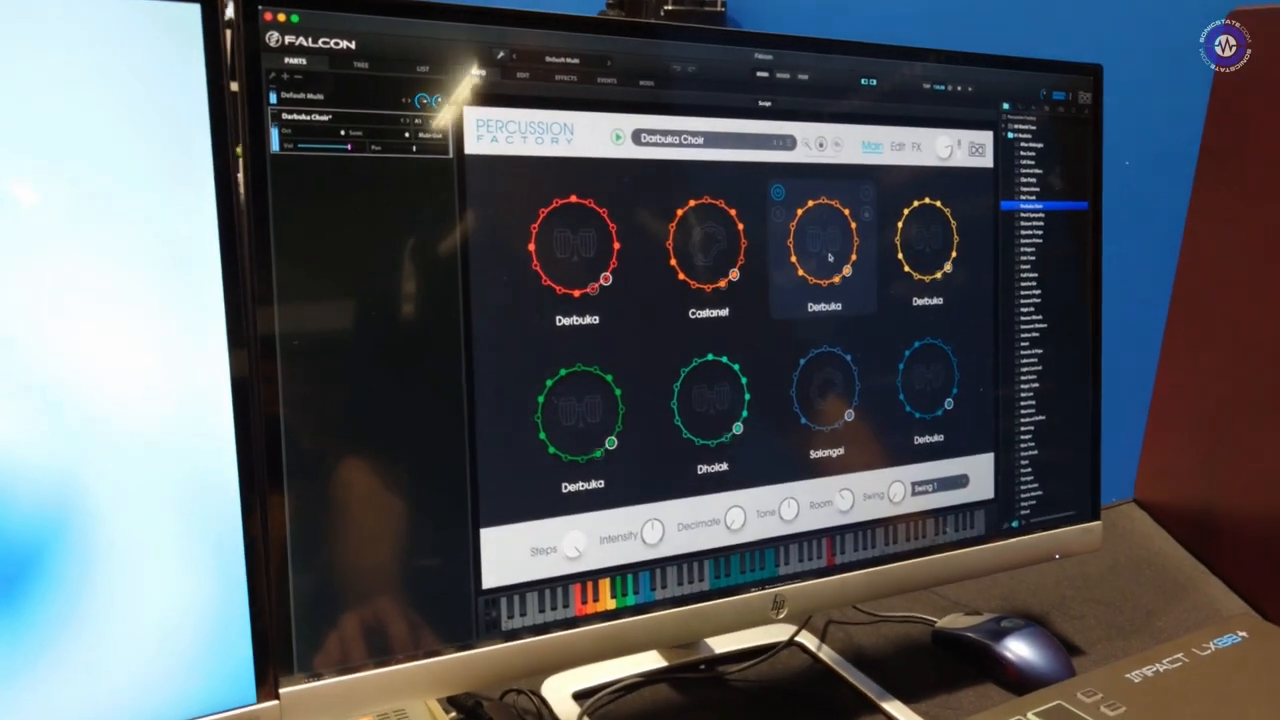
Set kit slot 3 to the Metal category Cowbell
click(824, 244)
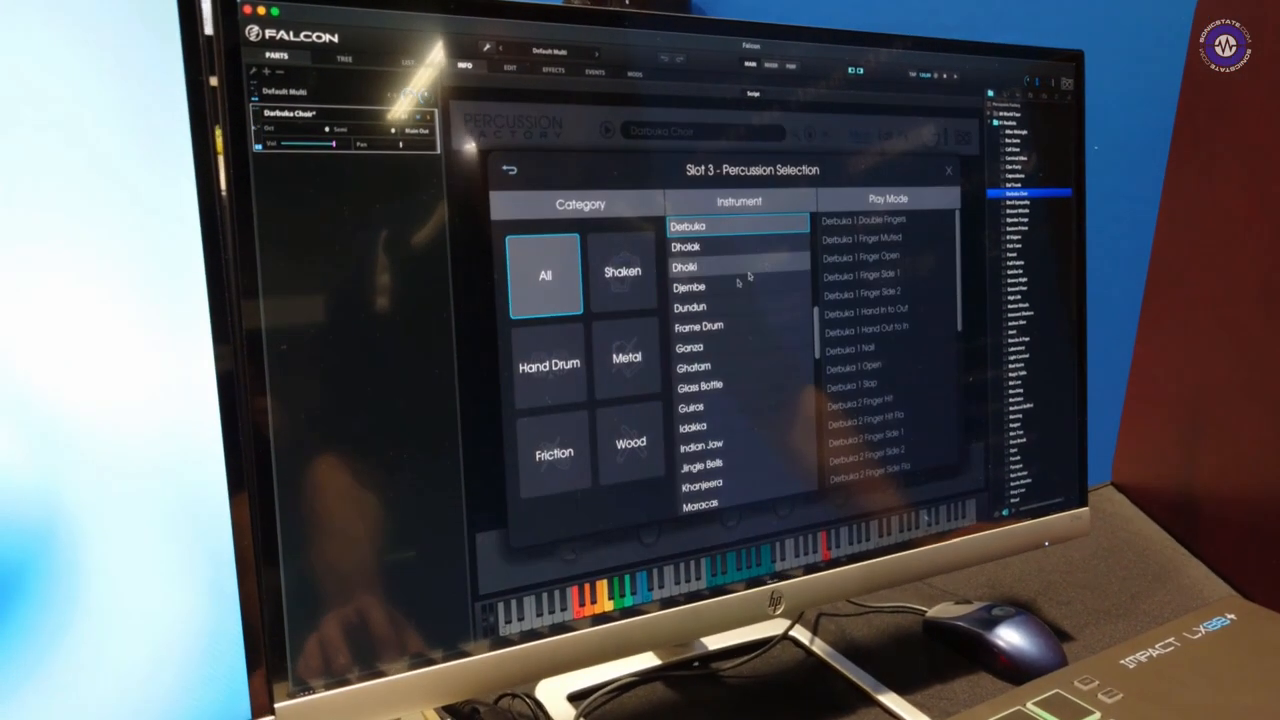
click(626, 356)
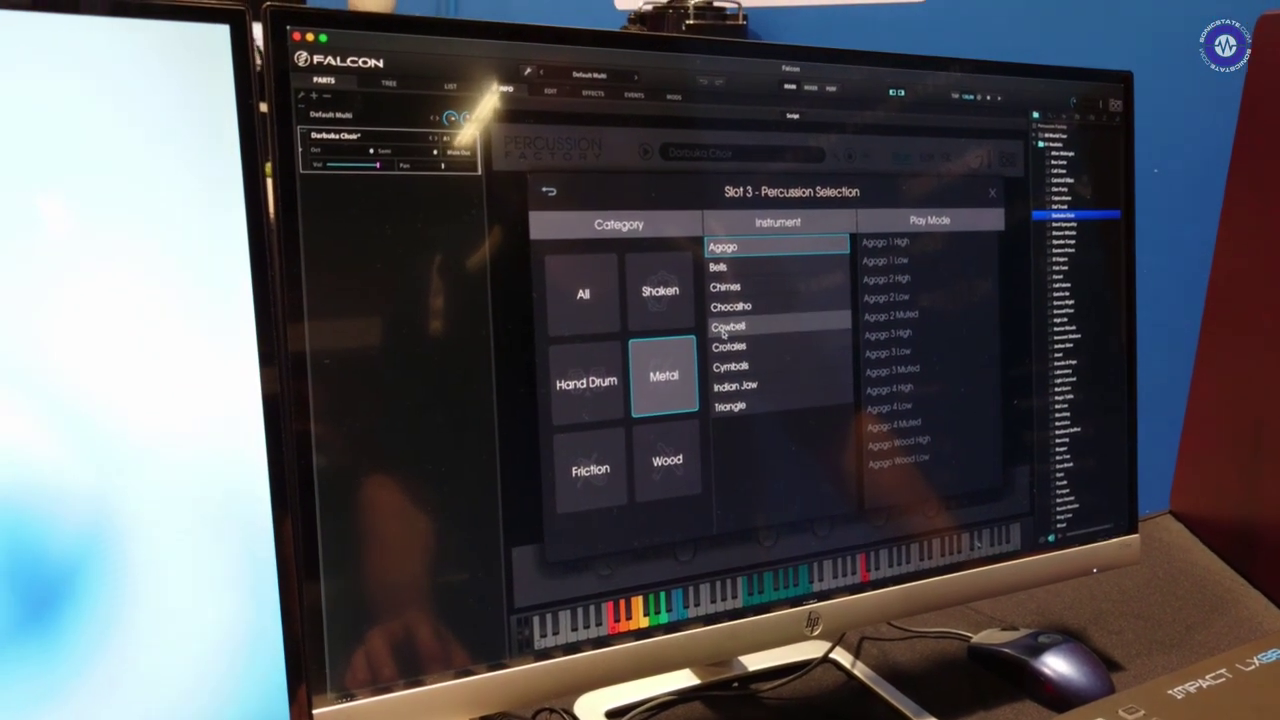
click(728, 336)
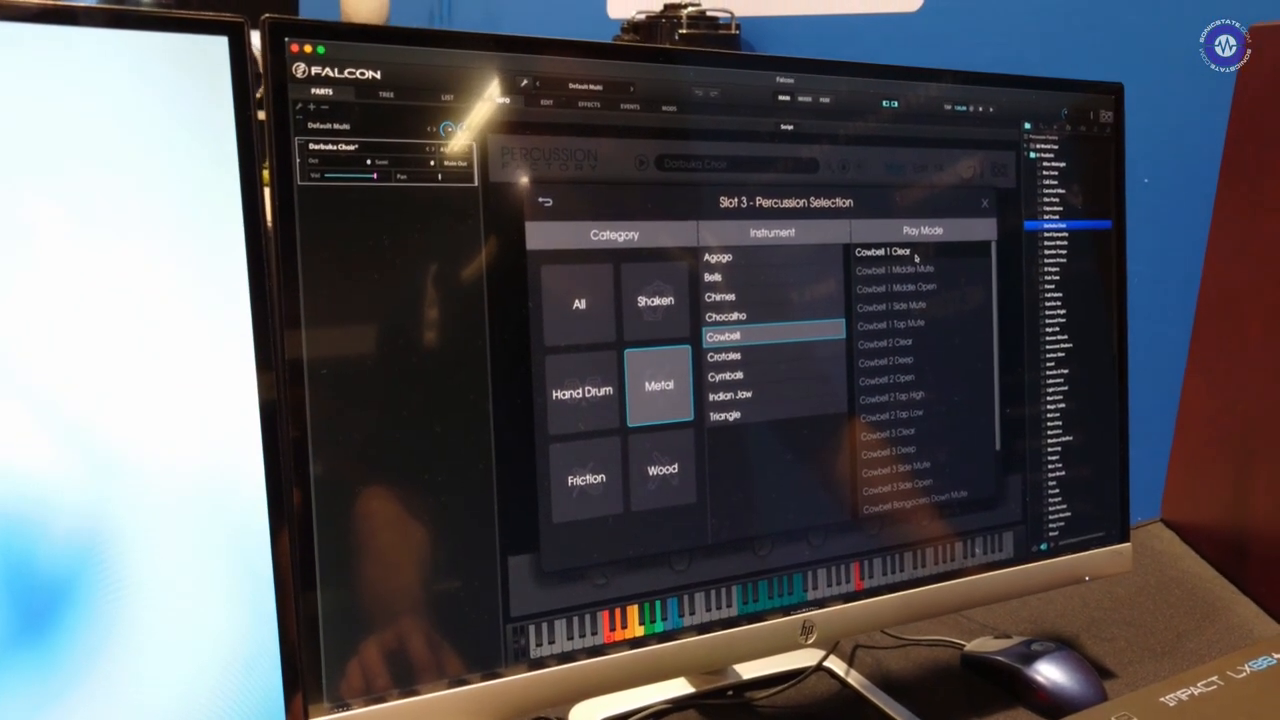
Replace slot 7 with a metal percussion instrument
click(984, 204)
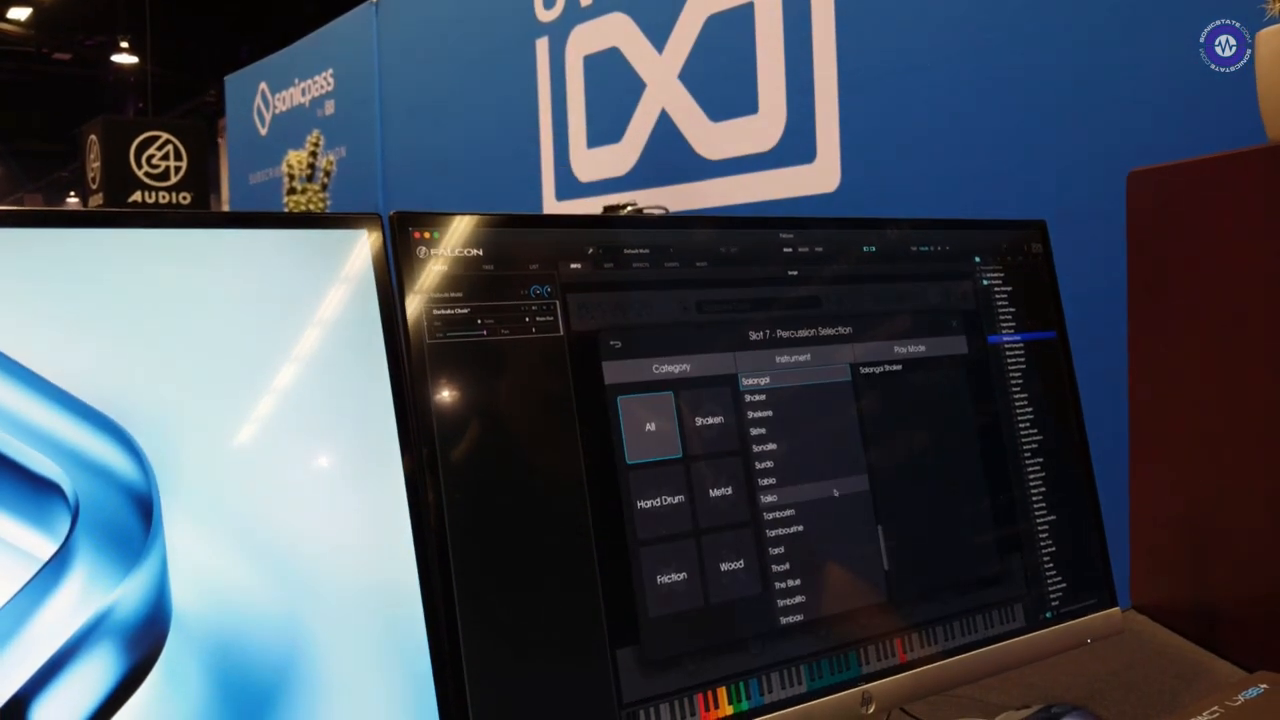
click(720, 490)
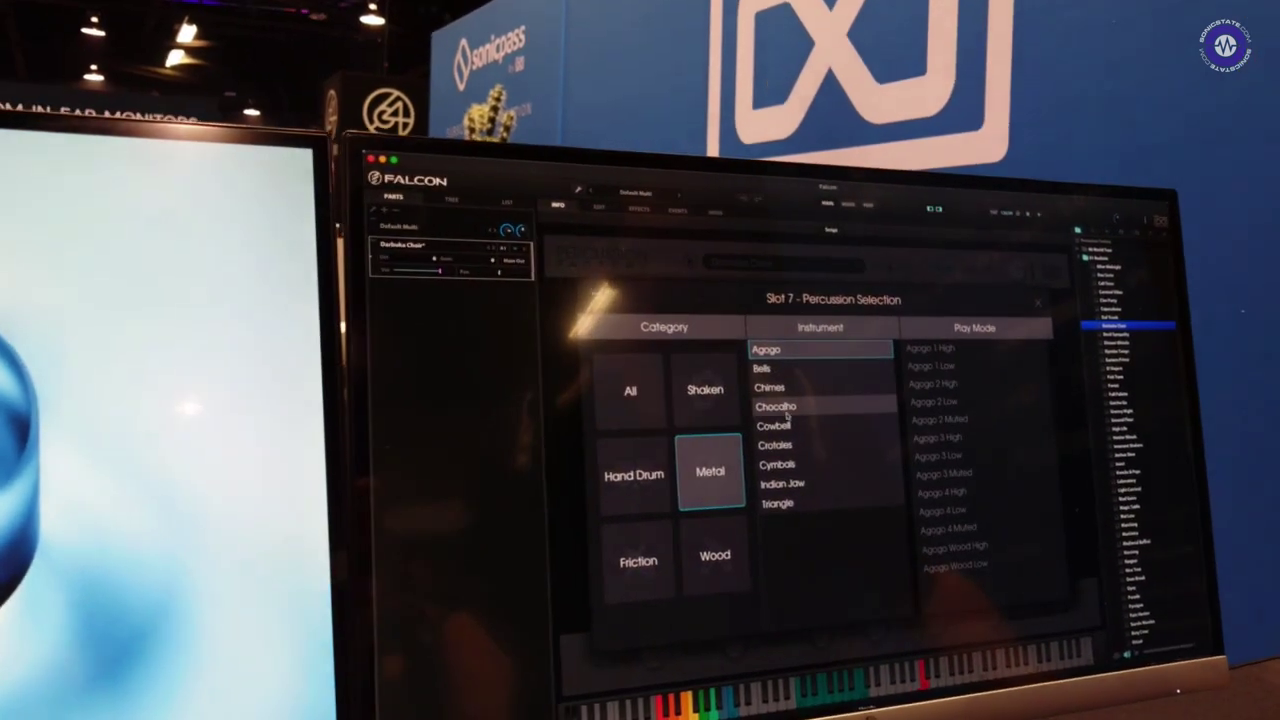
click(772, 426)
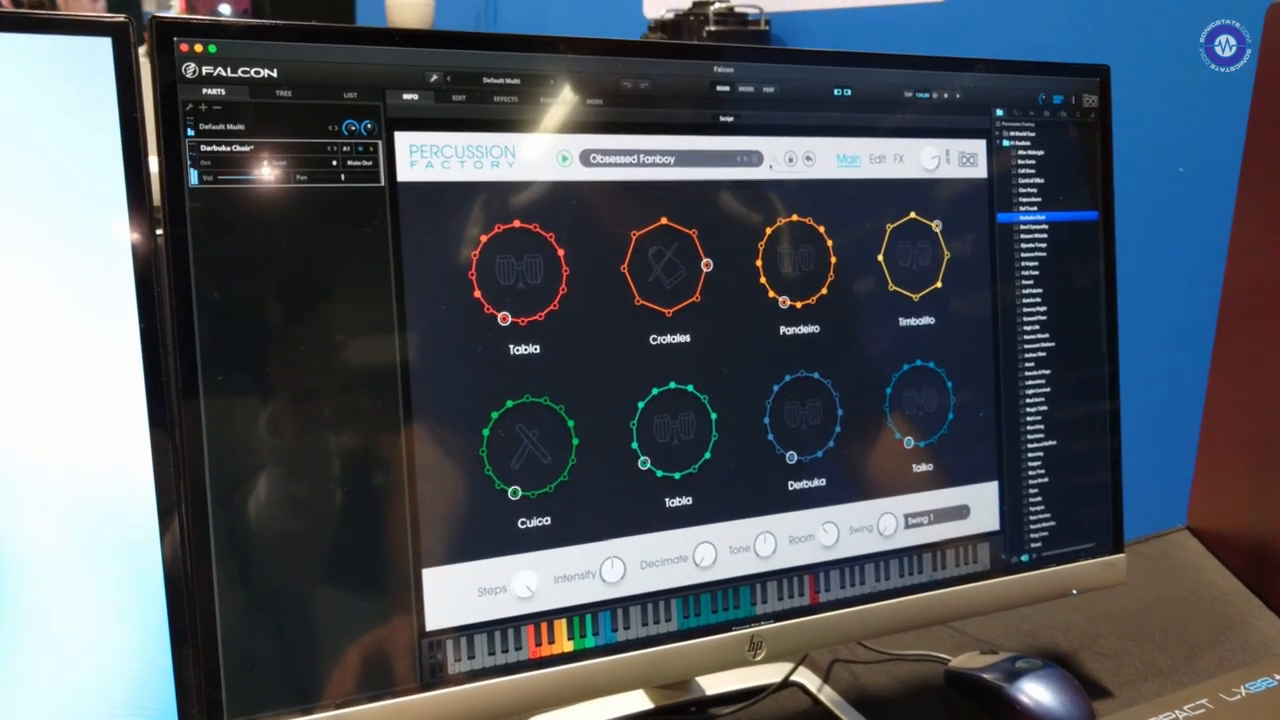
Generate the Obsessed Fanboy kit preset with its eight groove rings
click(744, 160)
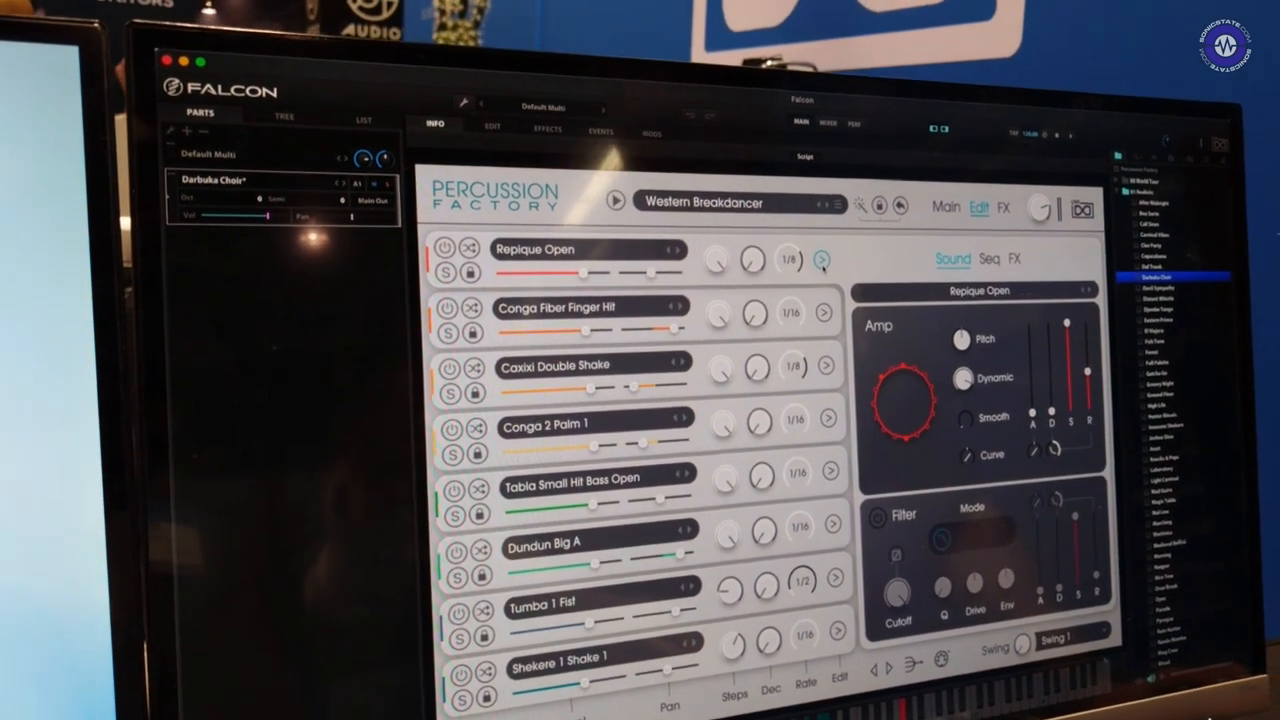
Switch the Edit page to Seq to show every layer's step pattern
click(988, 260)
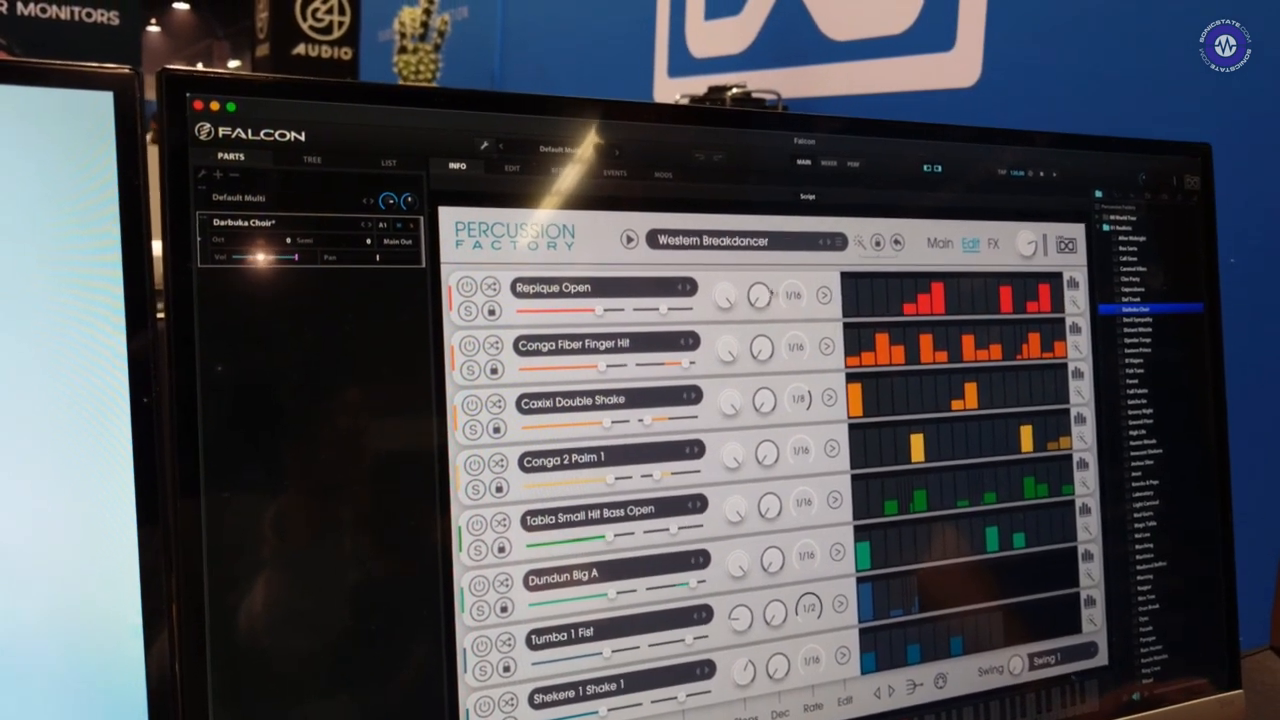
click(552, 288)
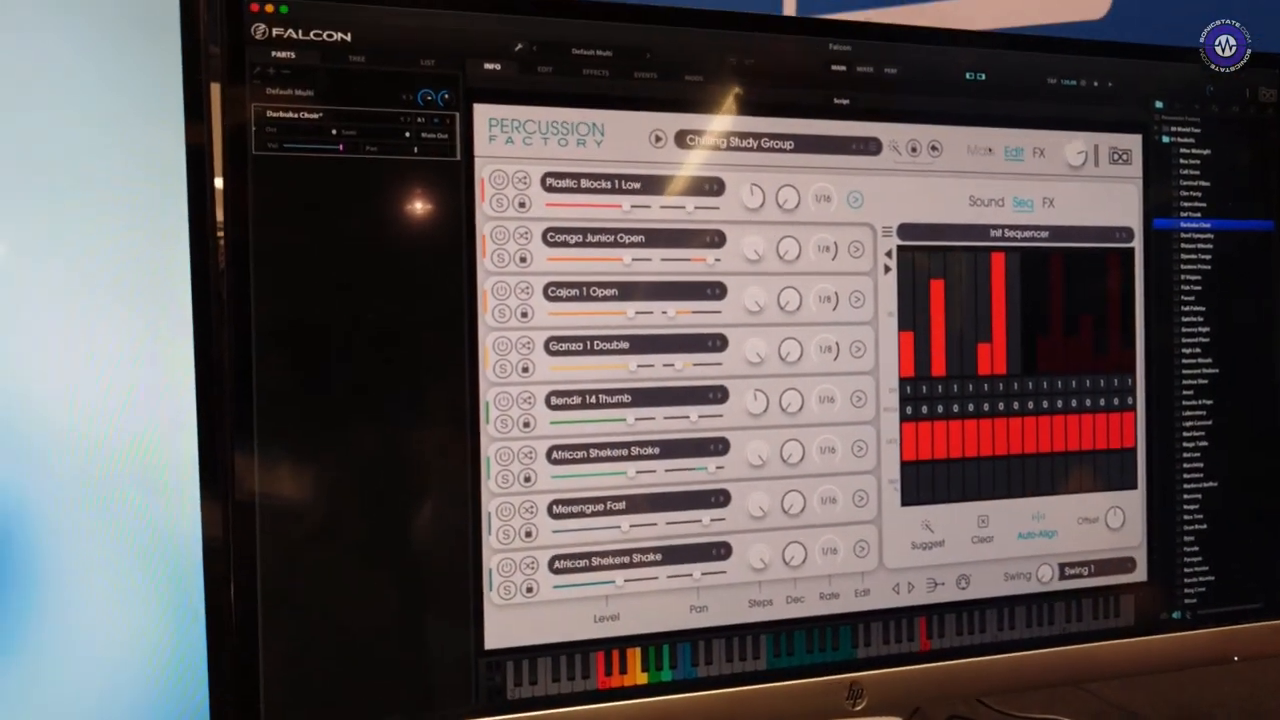
Swap the first layer's Plastic Blocks 1 Low sample for Afoxe 1 Shake Mid
click(1004, 148)
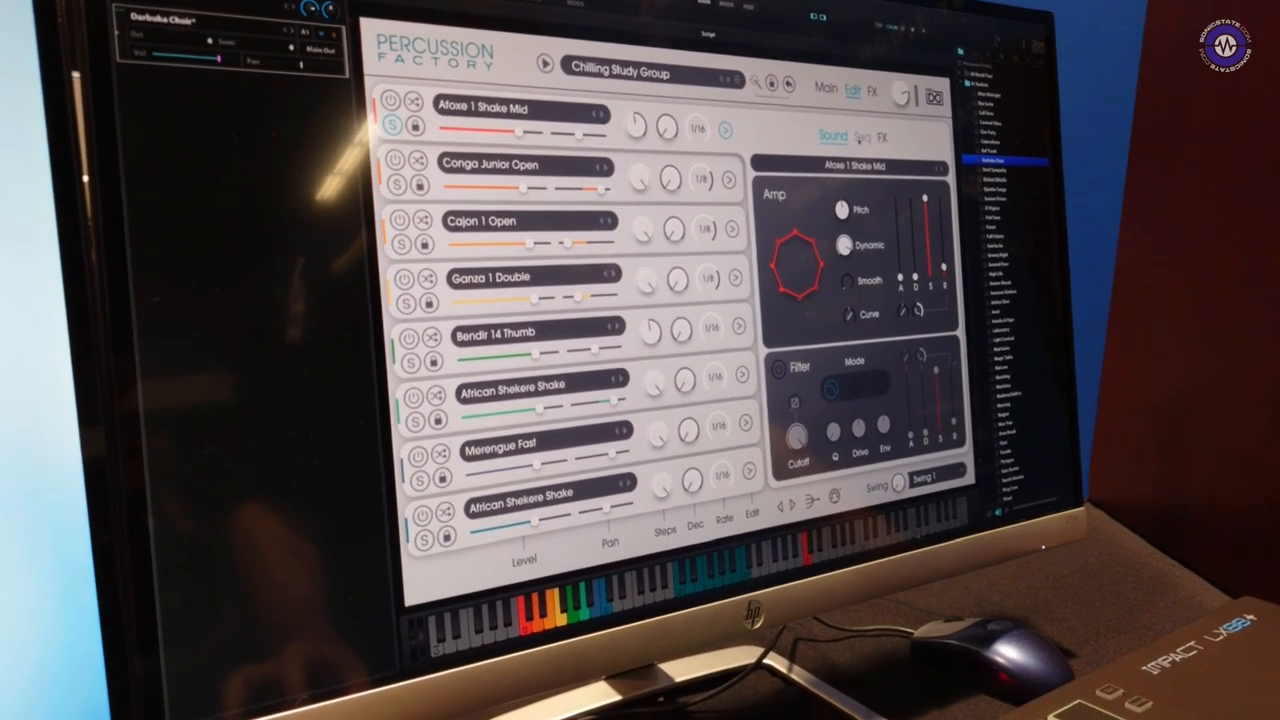
click(858, 136)
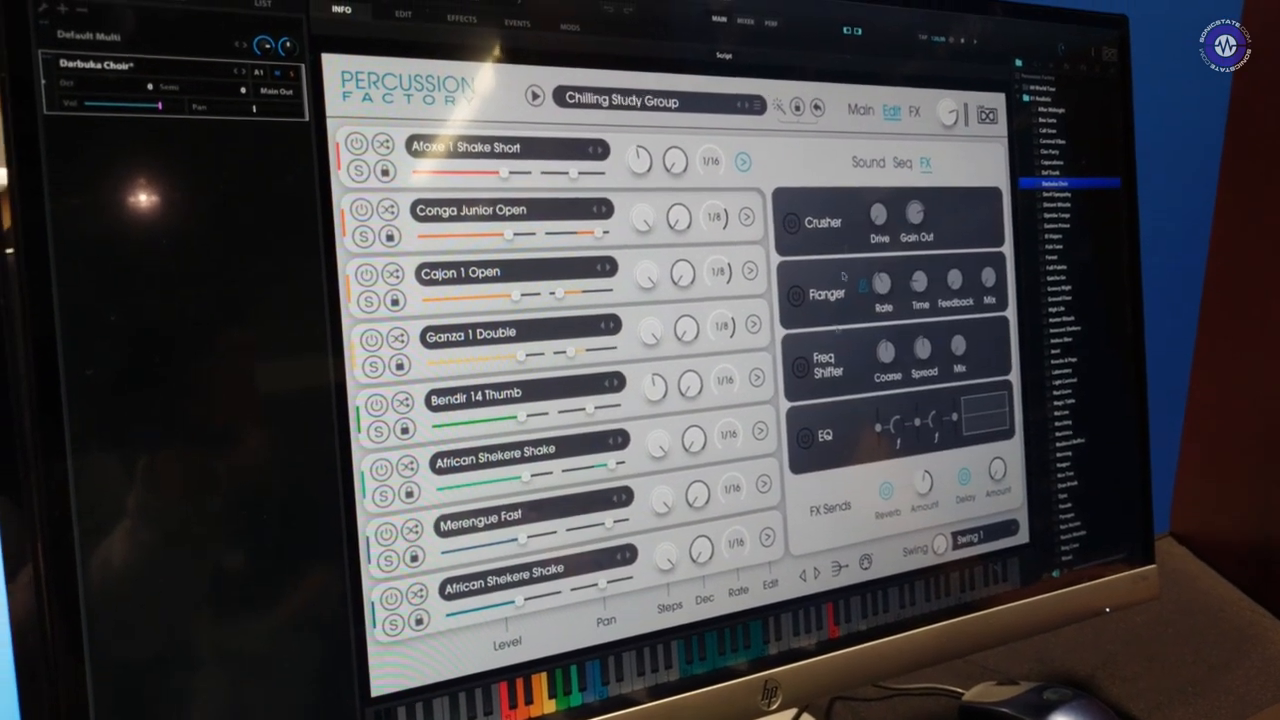
View the FX page, then return to the Embarrassed Flat-Earther kit's main groove view
click(910, 110)
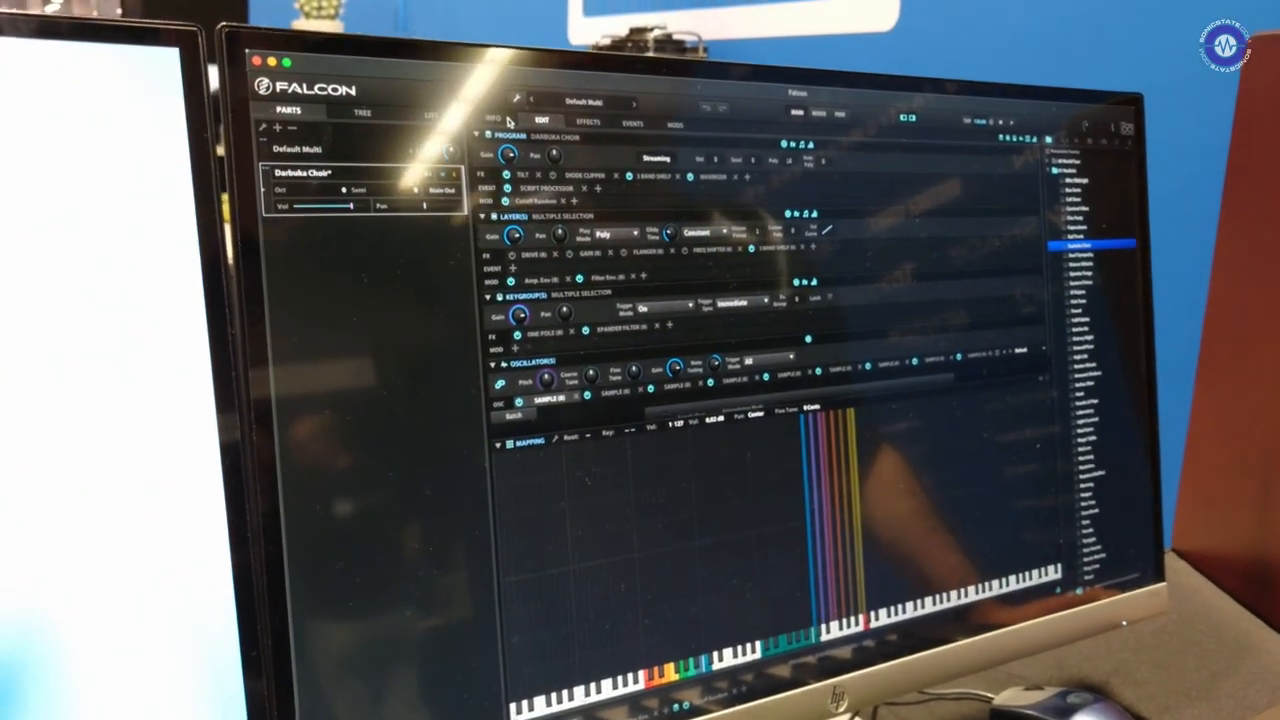
click(500, 128)
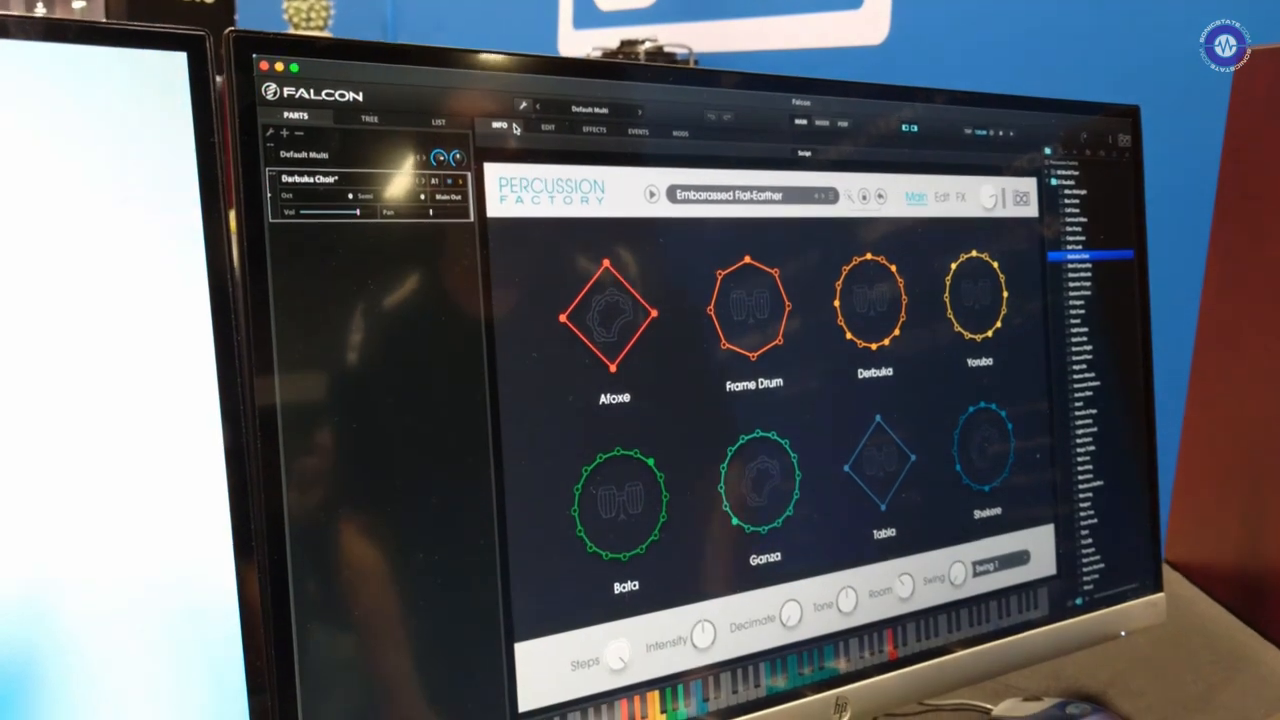